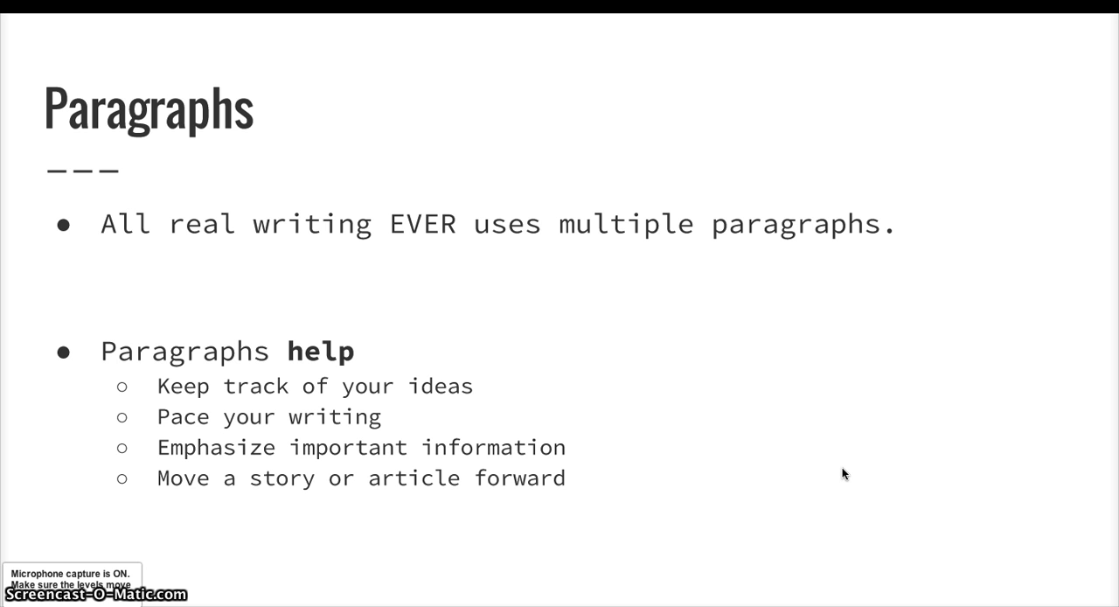
{"action": "left_click", "coordinate": [942, 426]}
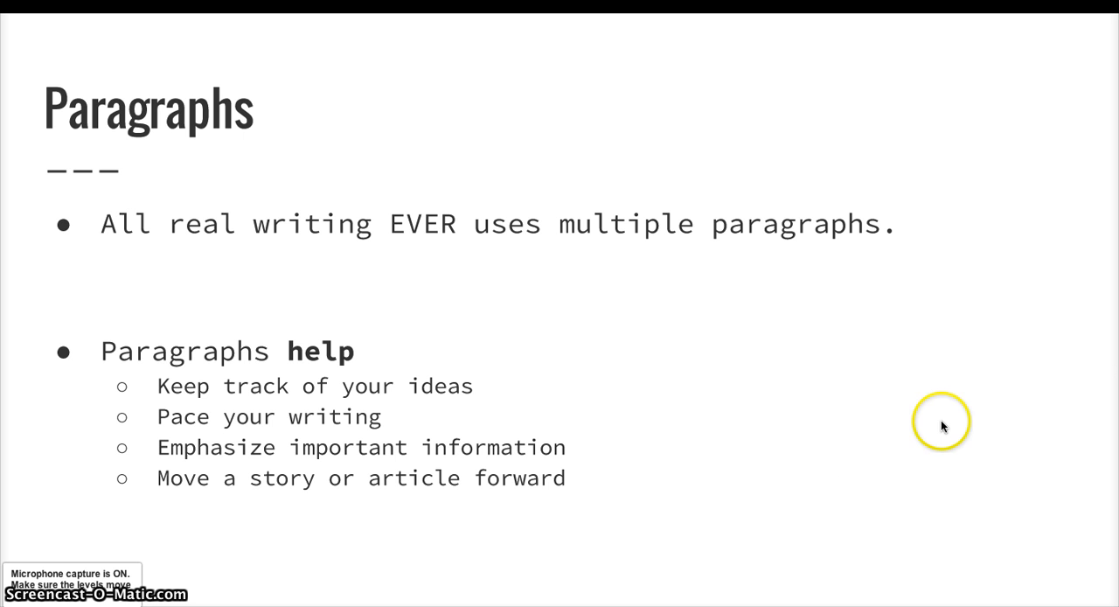